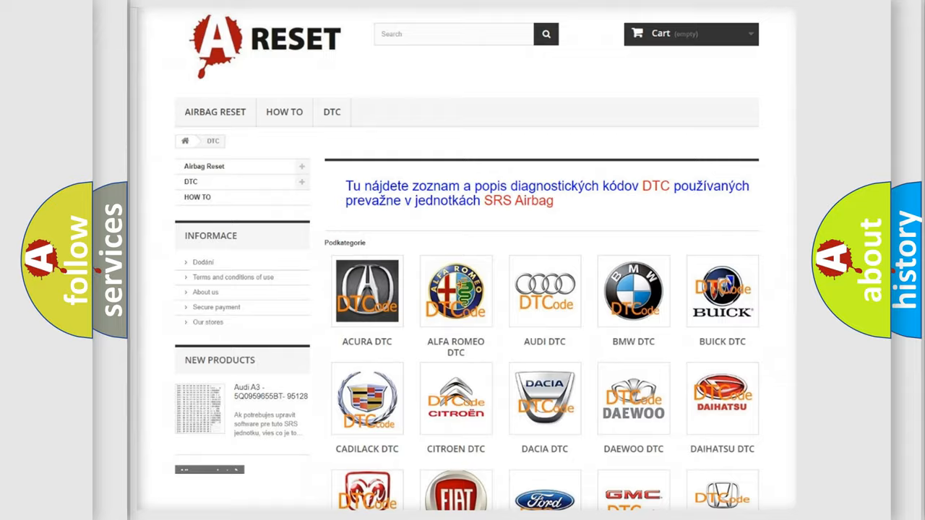
scroll("down", 3)
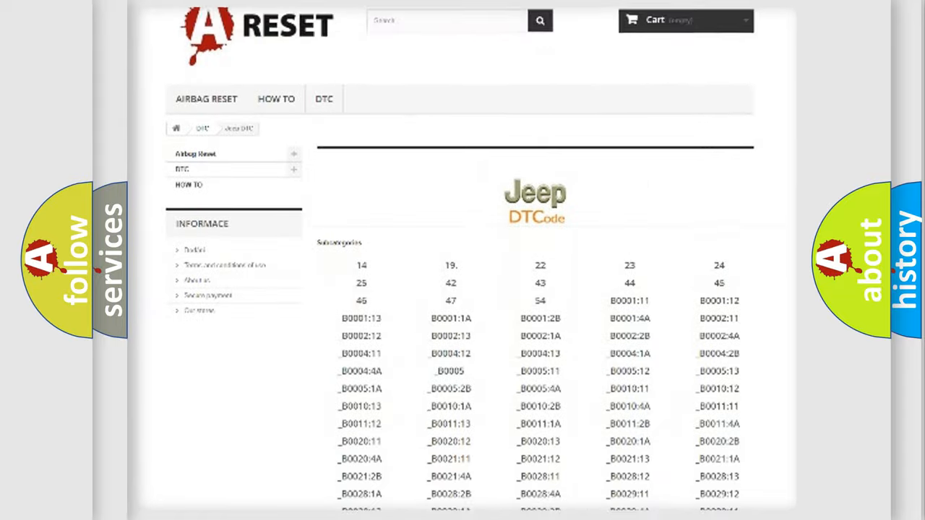
scroll("down", 3)
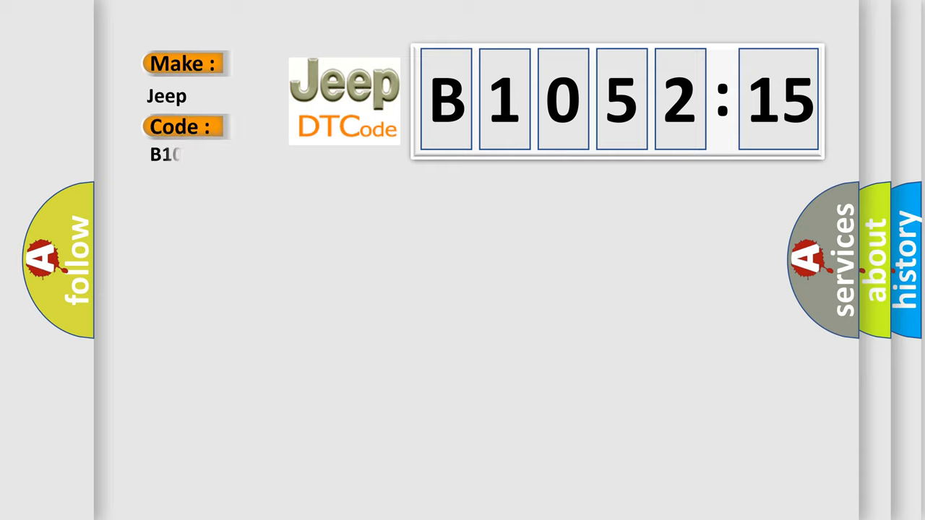
type("105215")
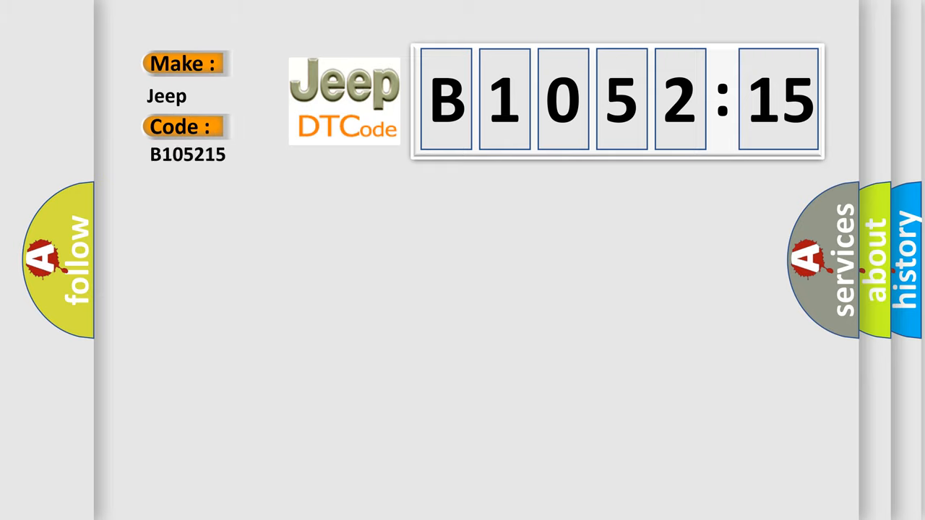